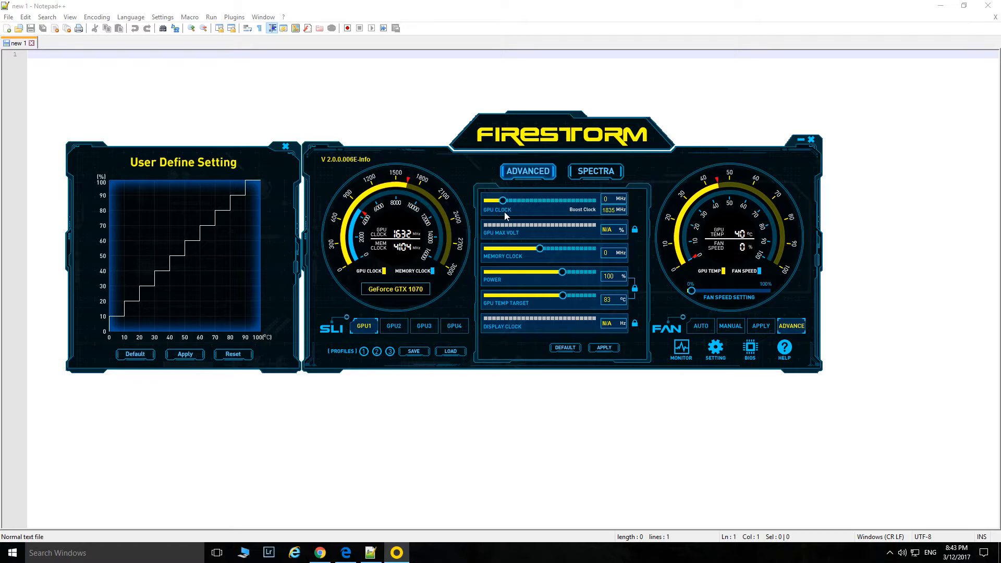
Drag the GPU Clock offset down to about -215 MHz, dropping the boost clock near 1604 MHz.
drag(503, 200, 499, 200)
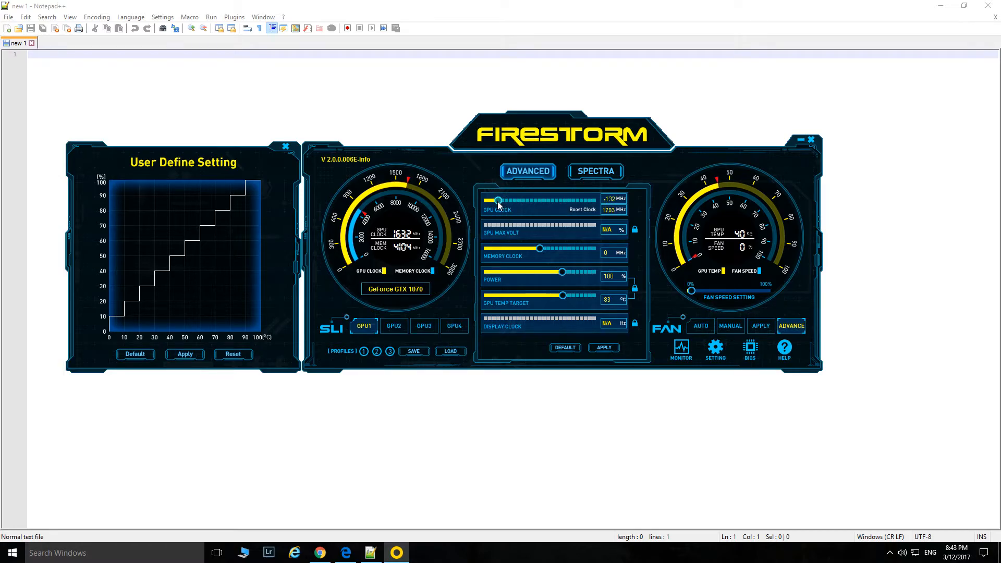
drag(498, 200, 491, 201)
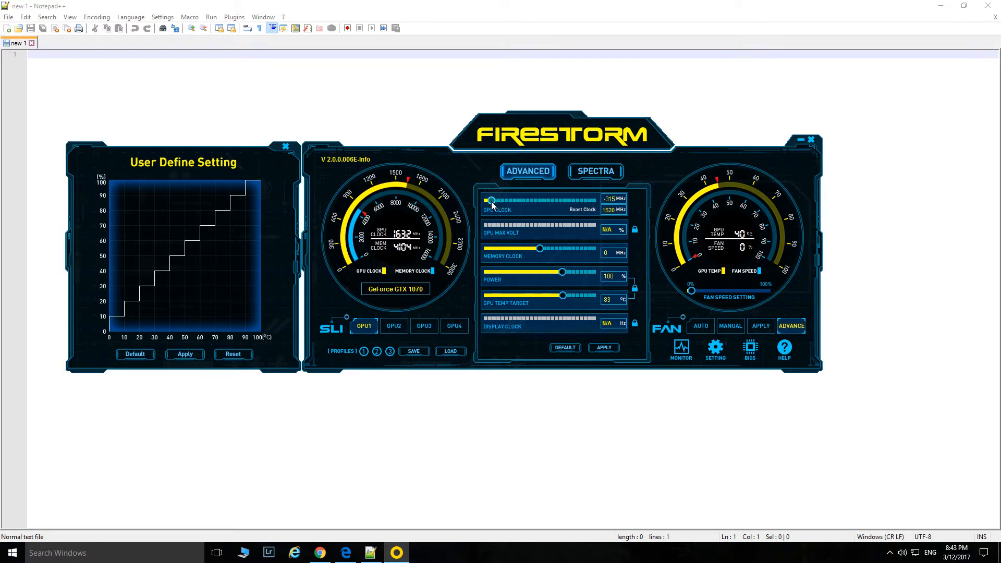
drag(491, 200, 497, 200)
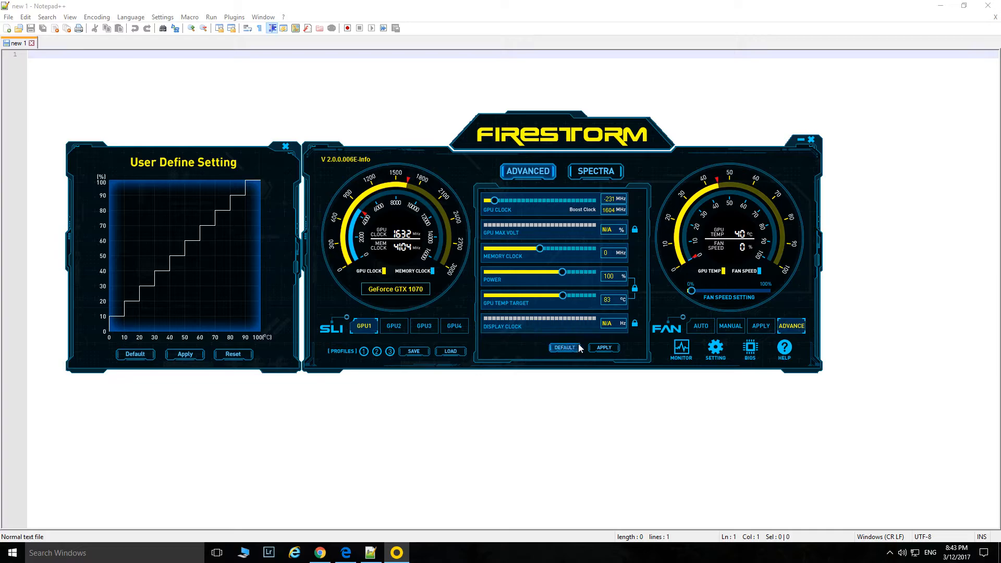
mouse_move(566, 241)
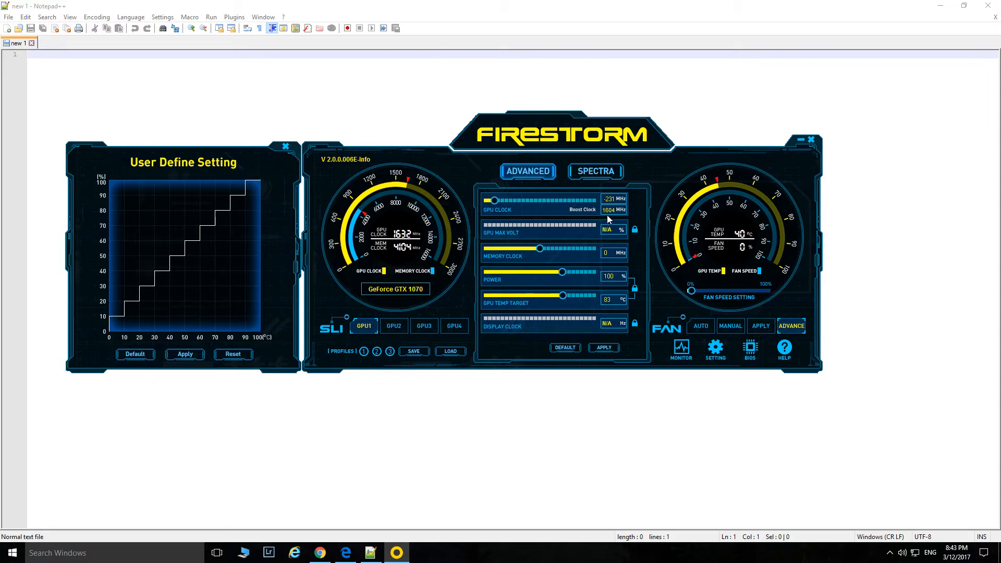
mouse_move(617, 217)
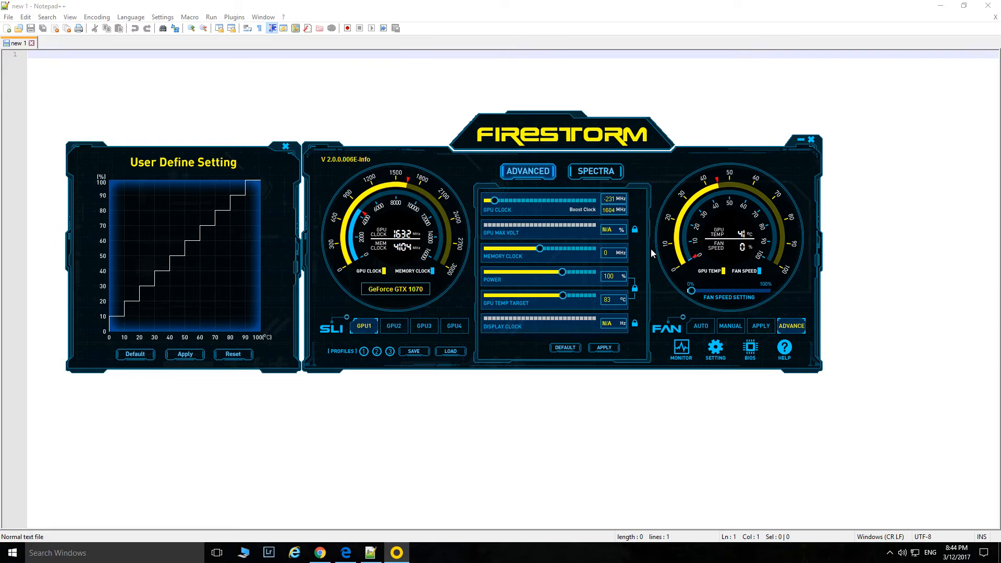
mouse_move(487, 207)
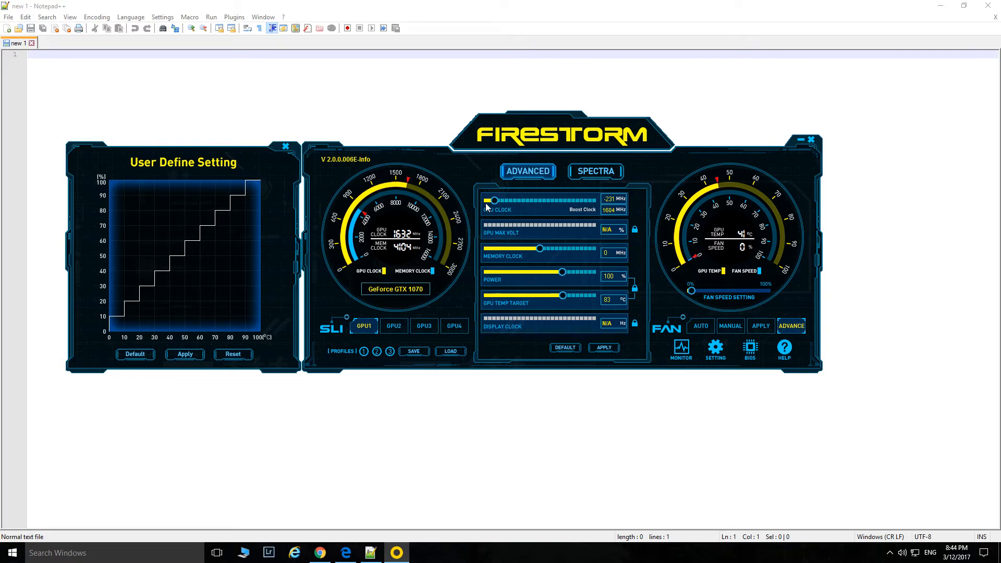
Pull the GPU Clock offset further down to -357 MHz for a 1478 MHz boost clock.
drag(494, 200, 488, 200)
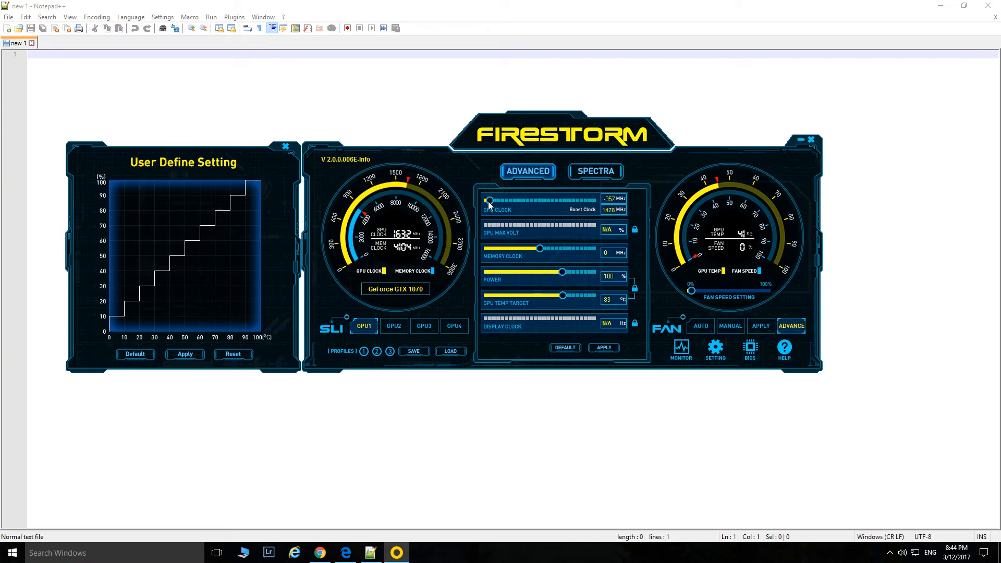
mouse_move(754, 223)
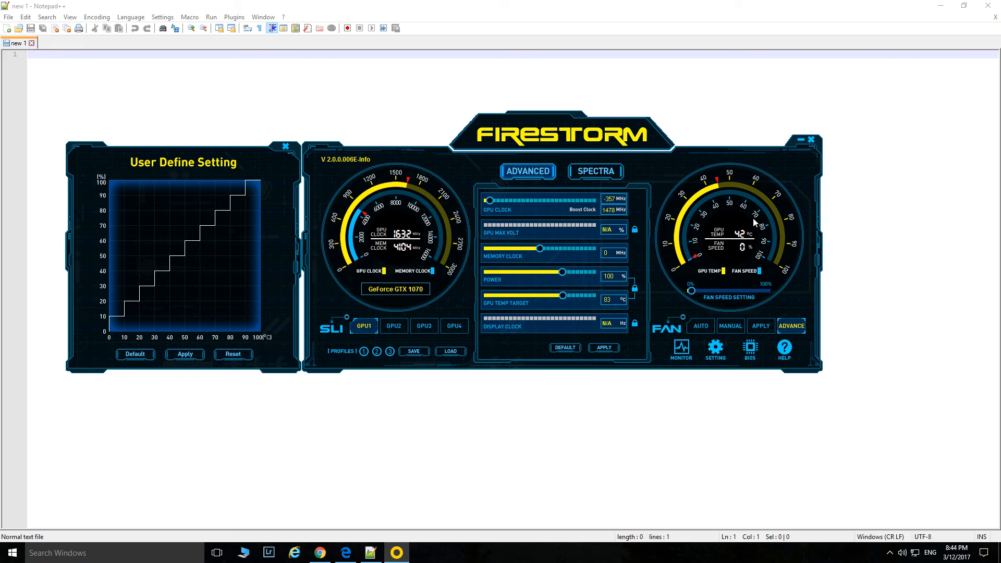
mouse_move(504, 268)
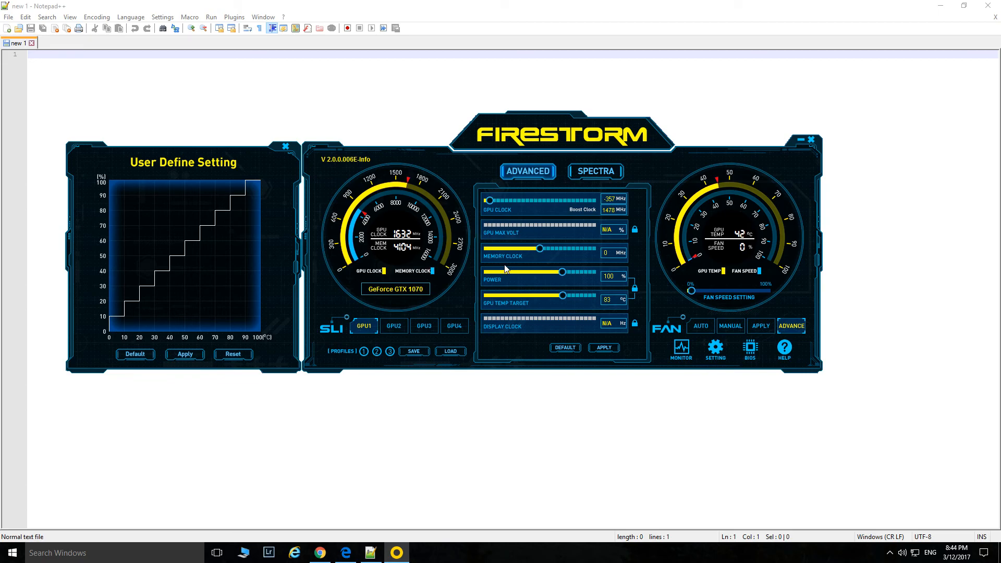